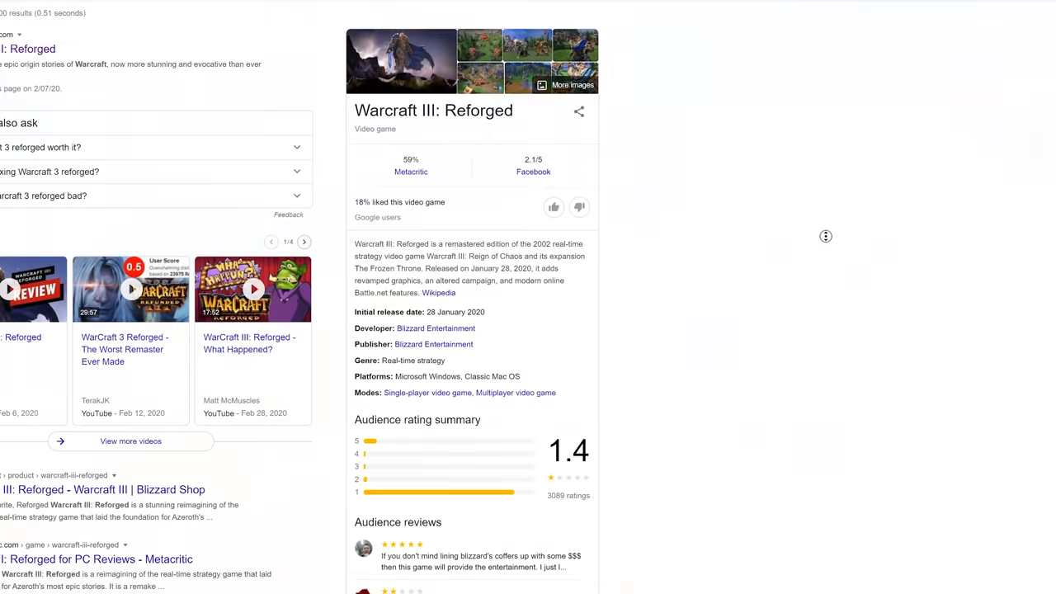
Step: Switch the resolution to 1920x1080@240 and confirm keeping the new display settings
scroll(down, 3)
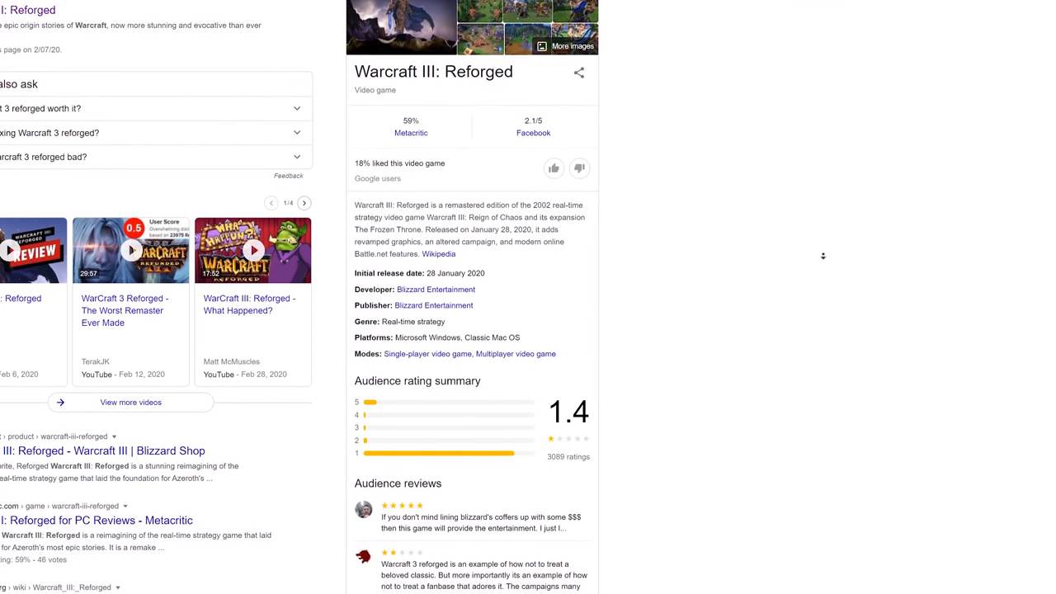
scroll(down, 3)
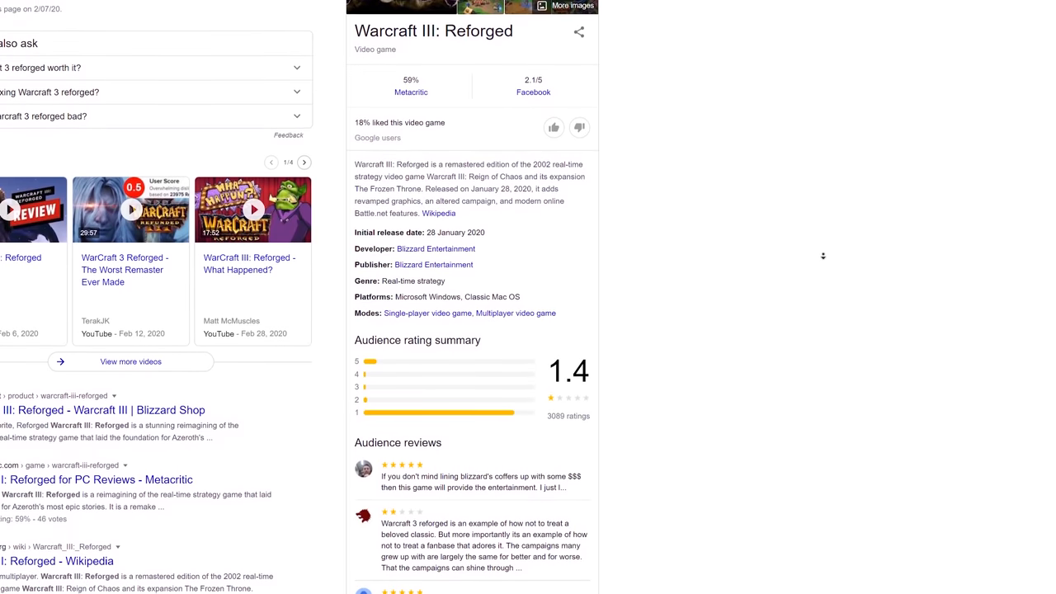
scroll(down, 3)
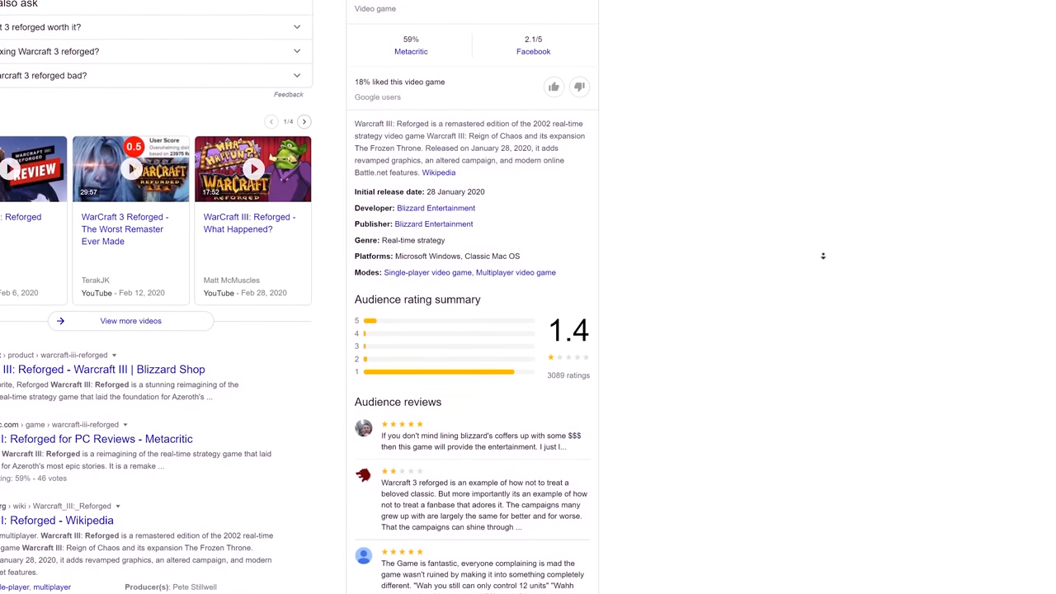
scroll(down, 3)
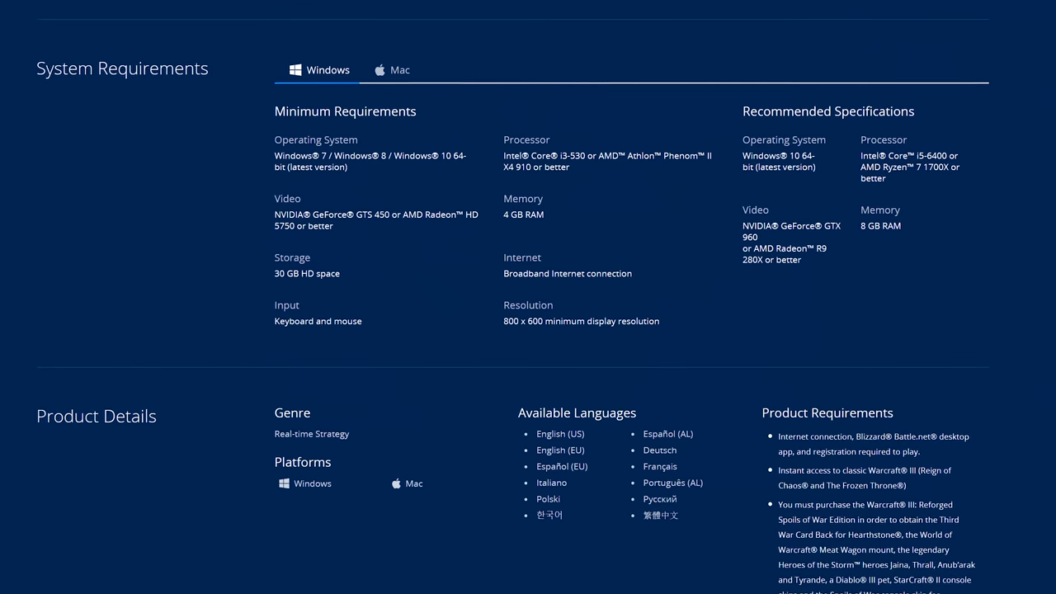
scroll(down, 3)
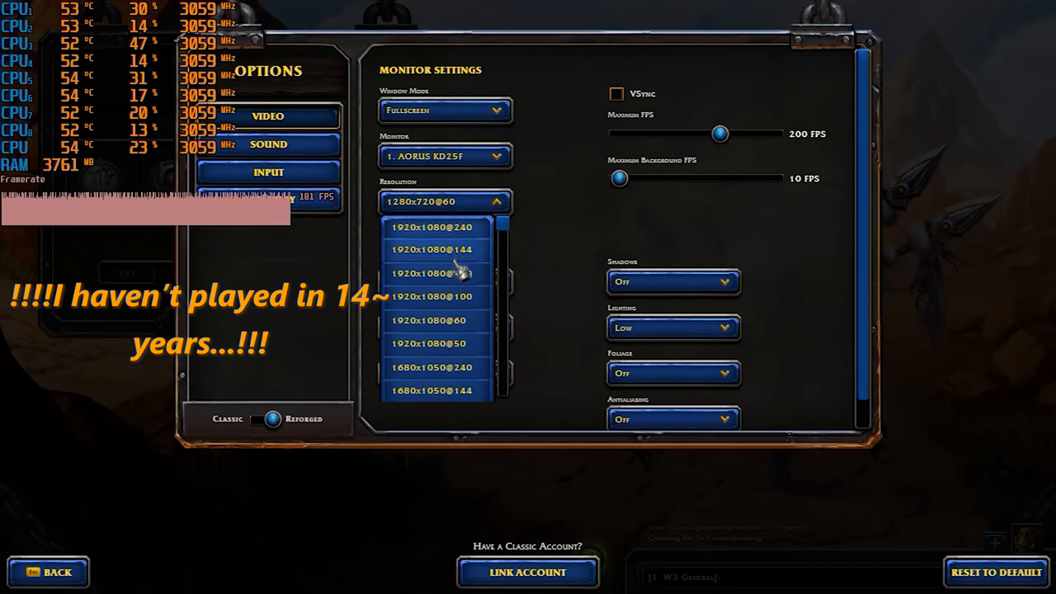
click(455, 272)
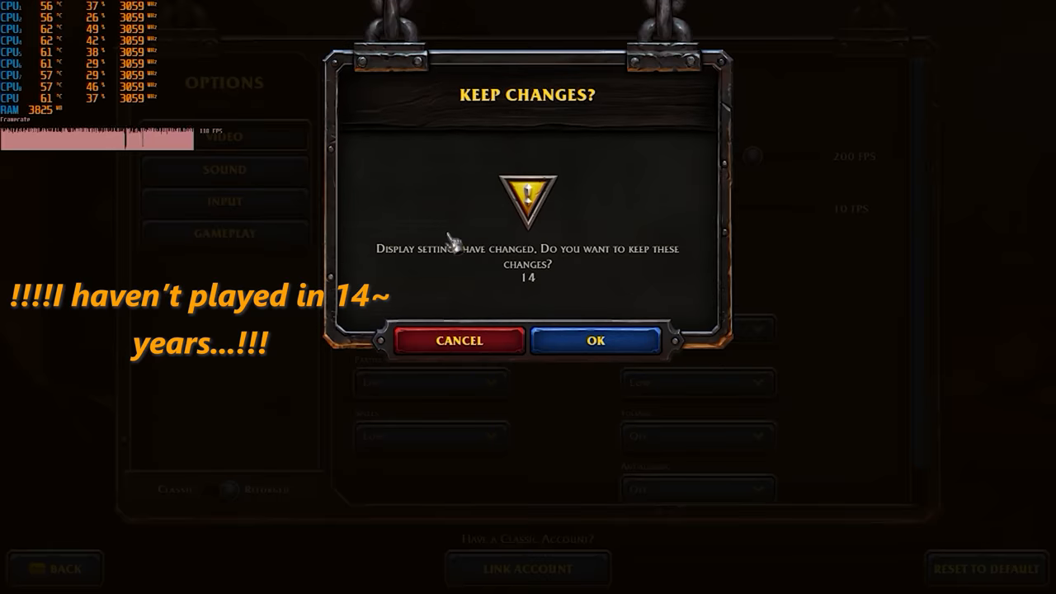
click(596, 340)
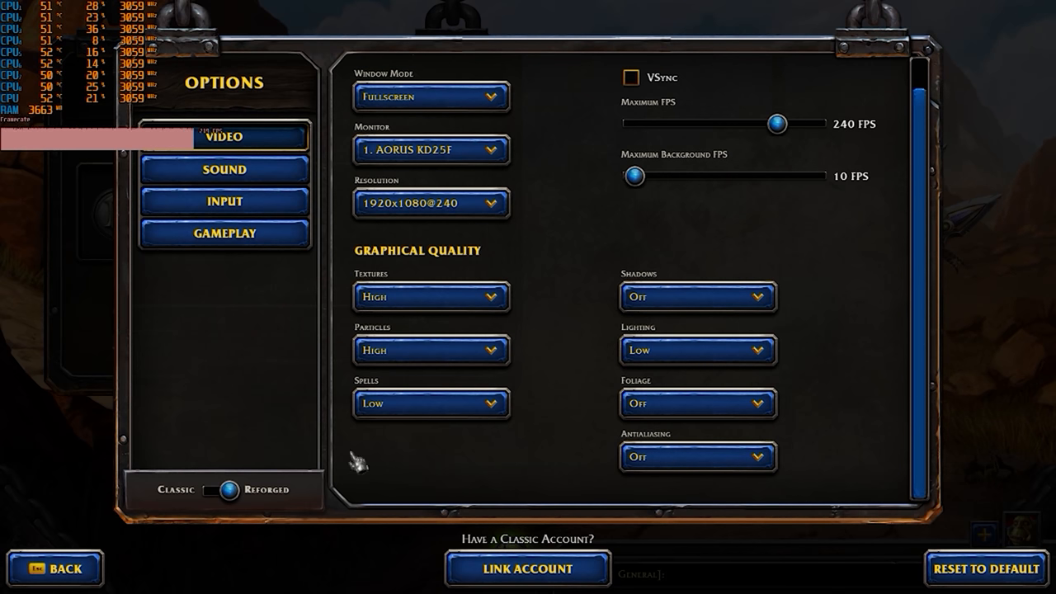
mouse_move(231, 490)
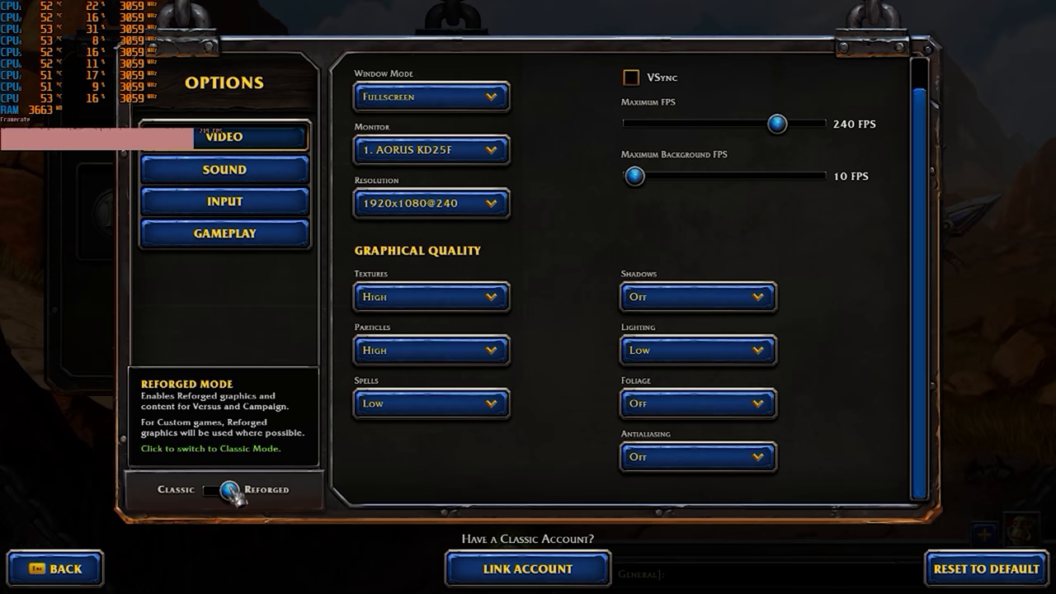